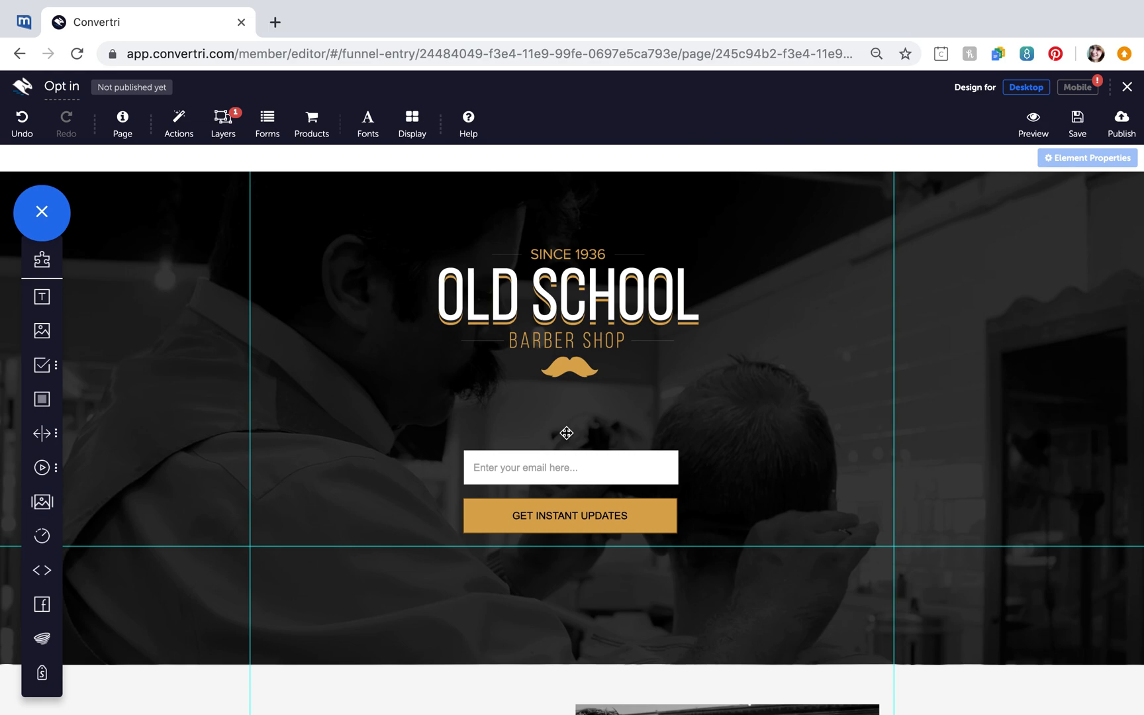
mouse_move(300, 264)
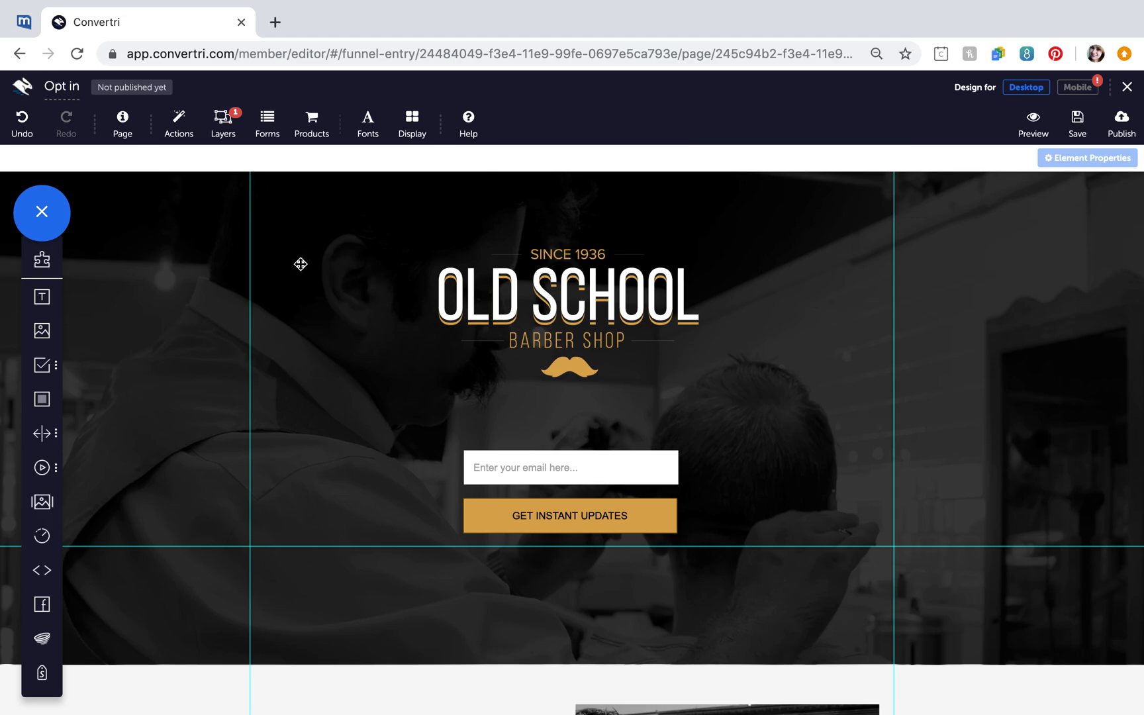
Glance at the page-level actions and events, then open the layers list and inspect Layer 1's options
click(179, 122)
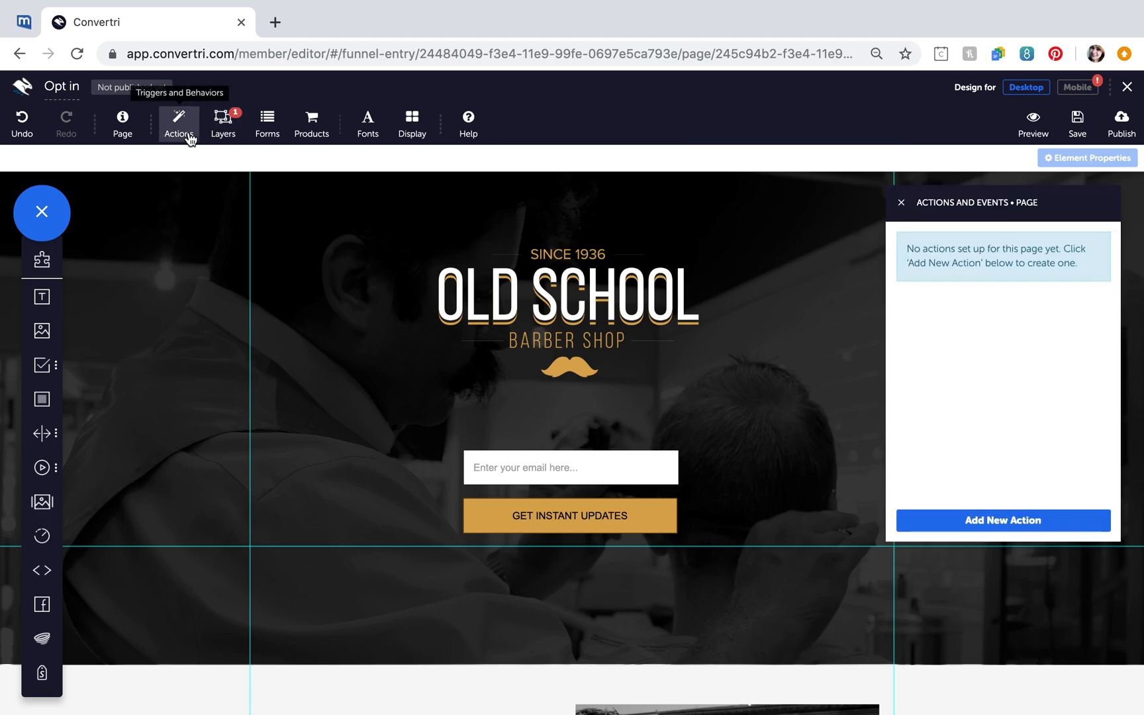
mouse_move(905, 202)
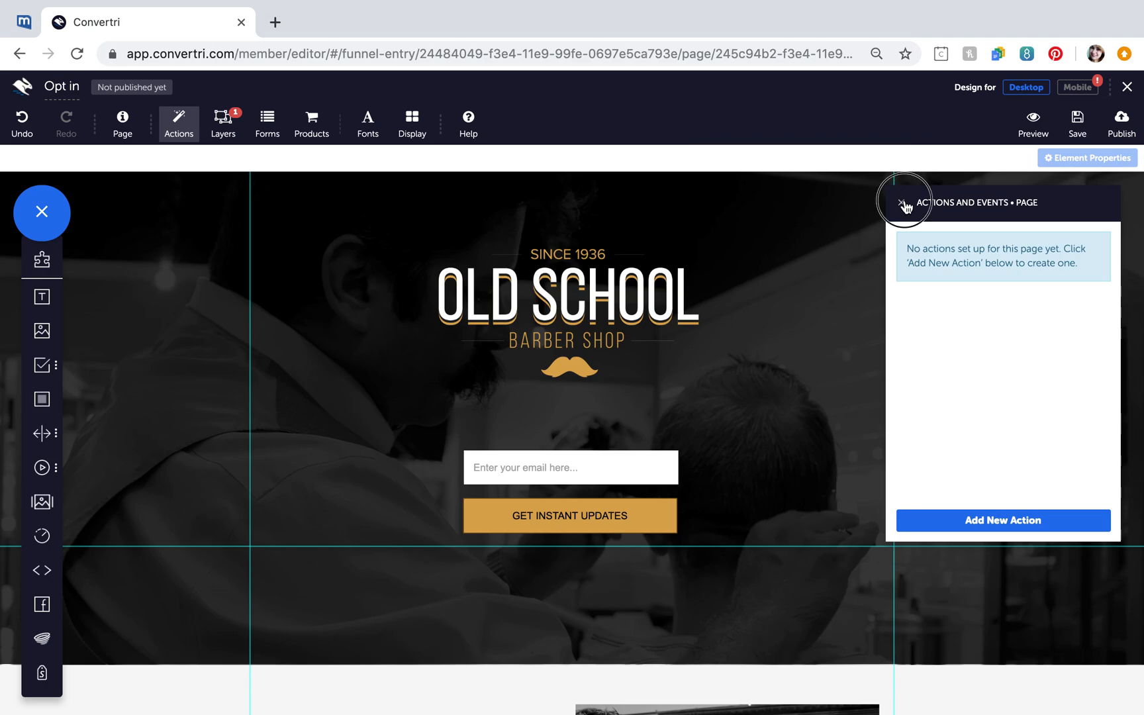
click(905, 202)
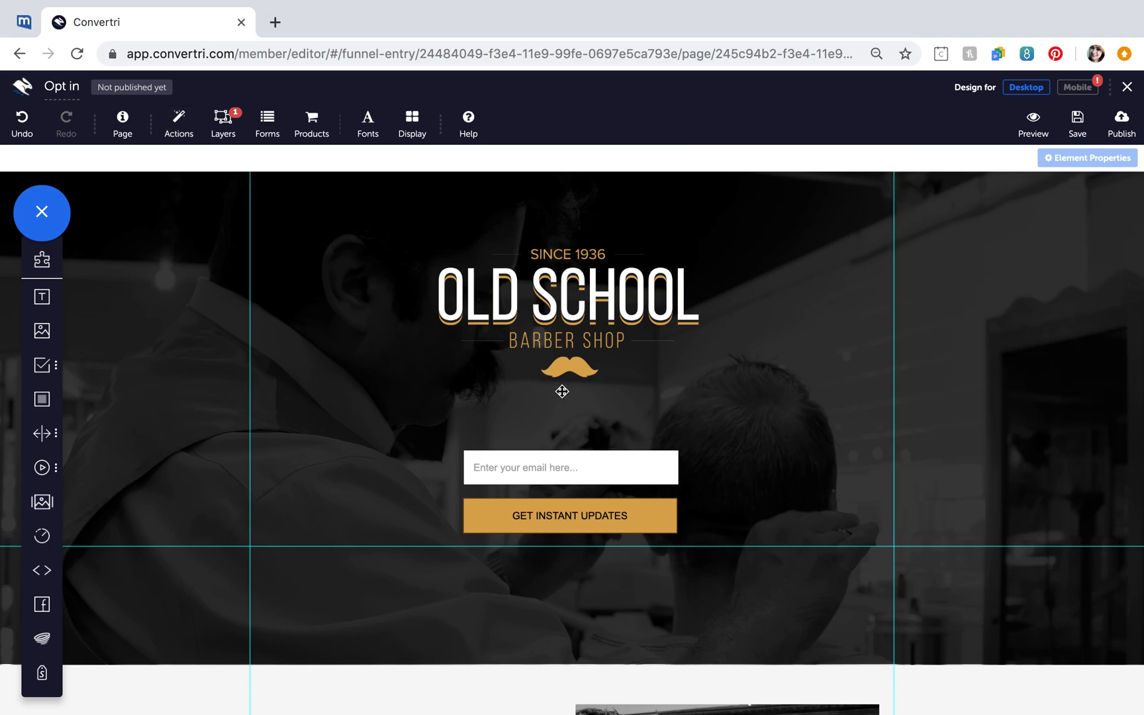
mouse_move(407, 281)
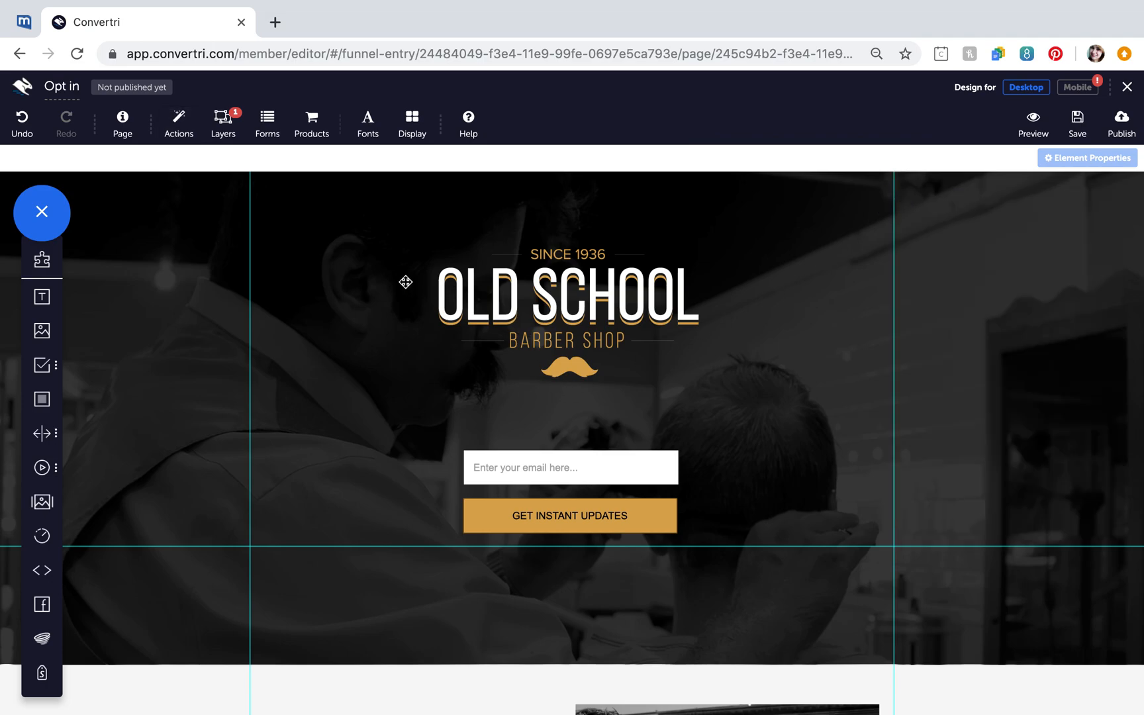
click(223, 122)
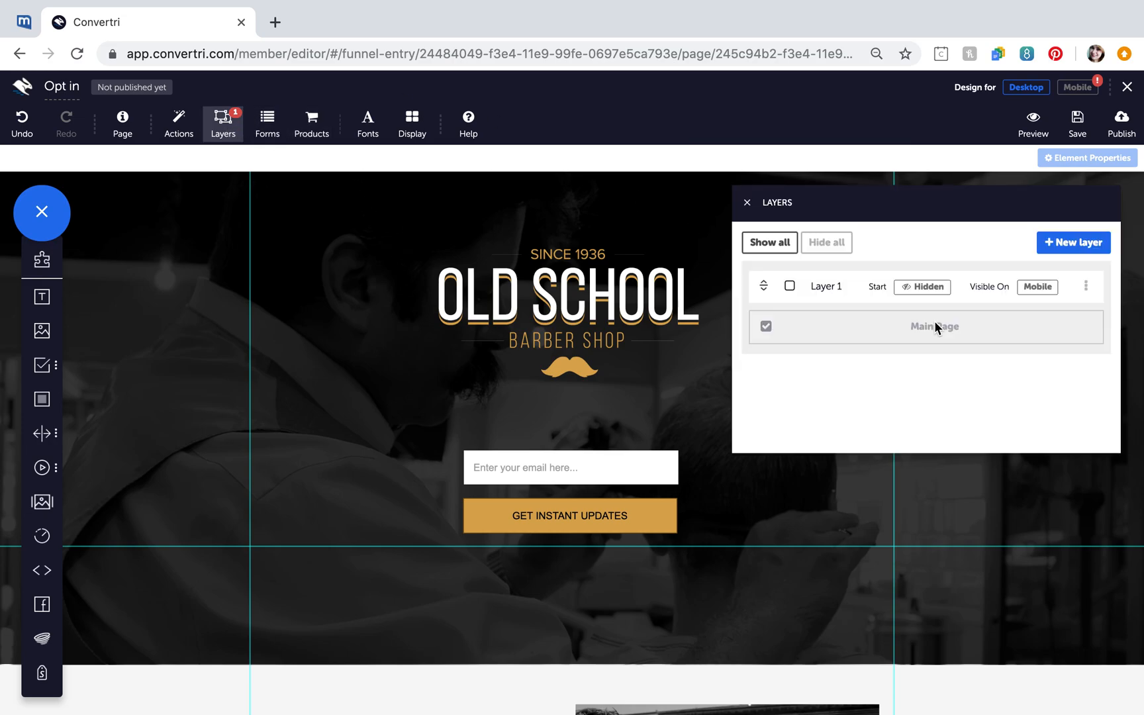
click(1086, 286)
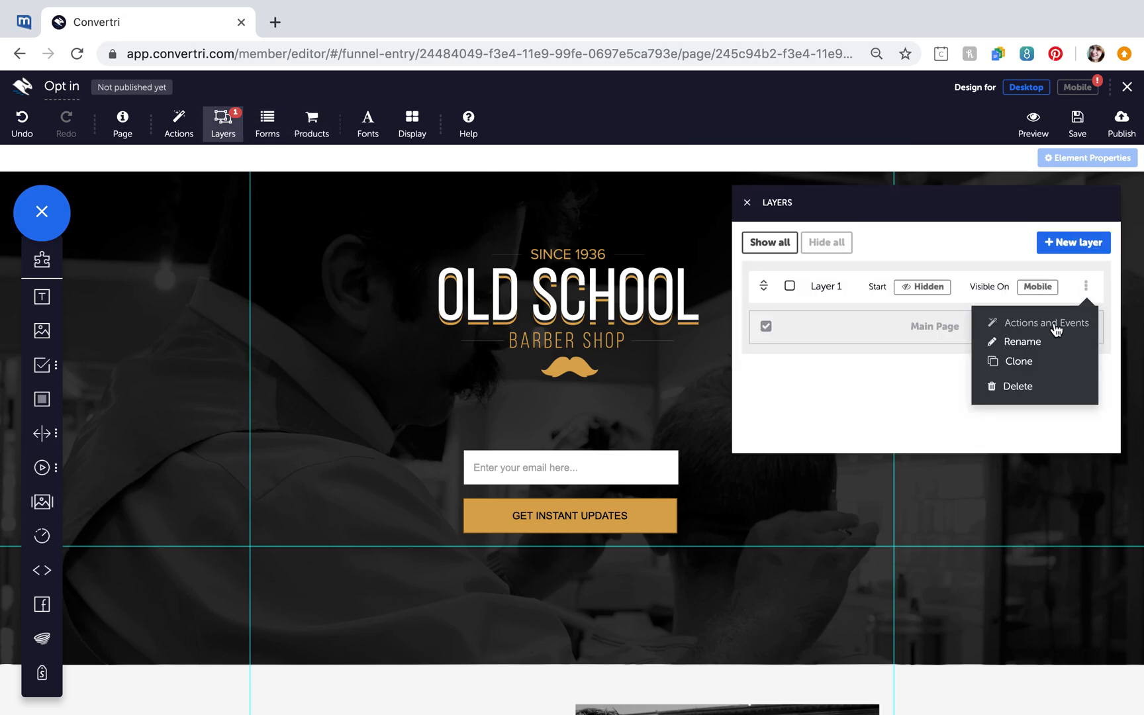
click(1045, 322)
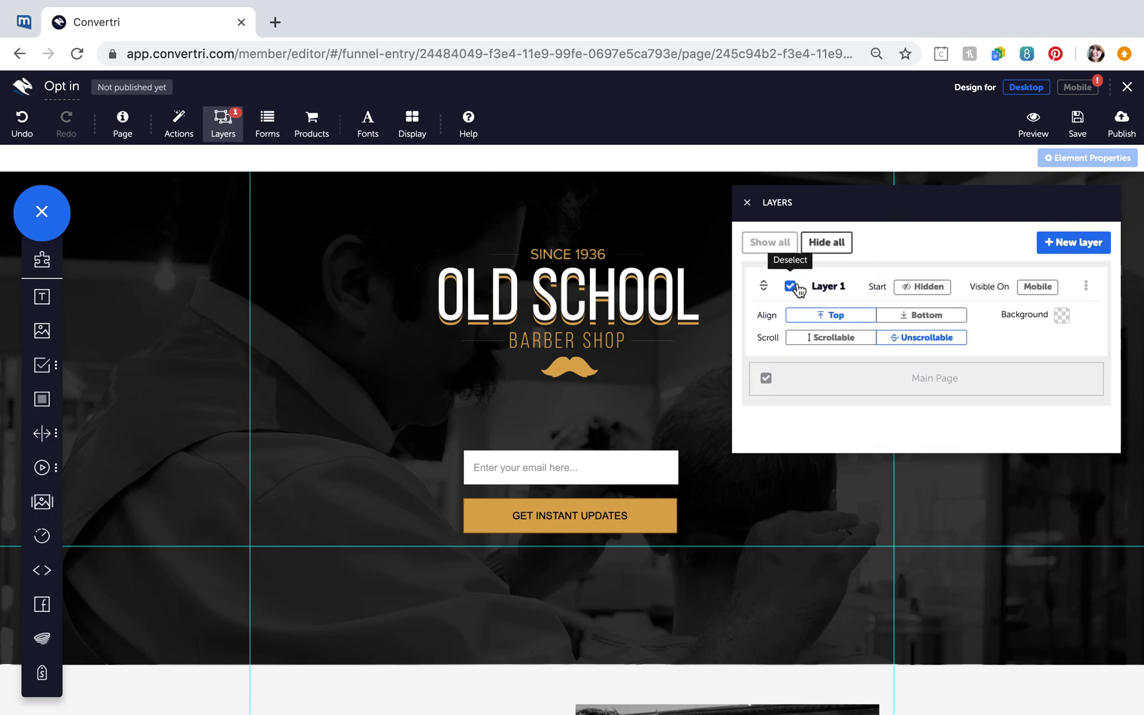
click(792, 286)
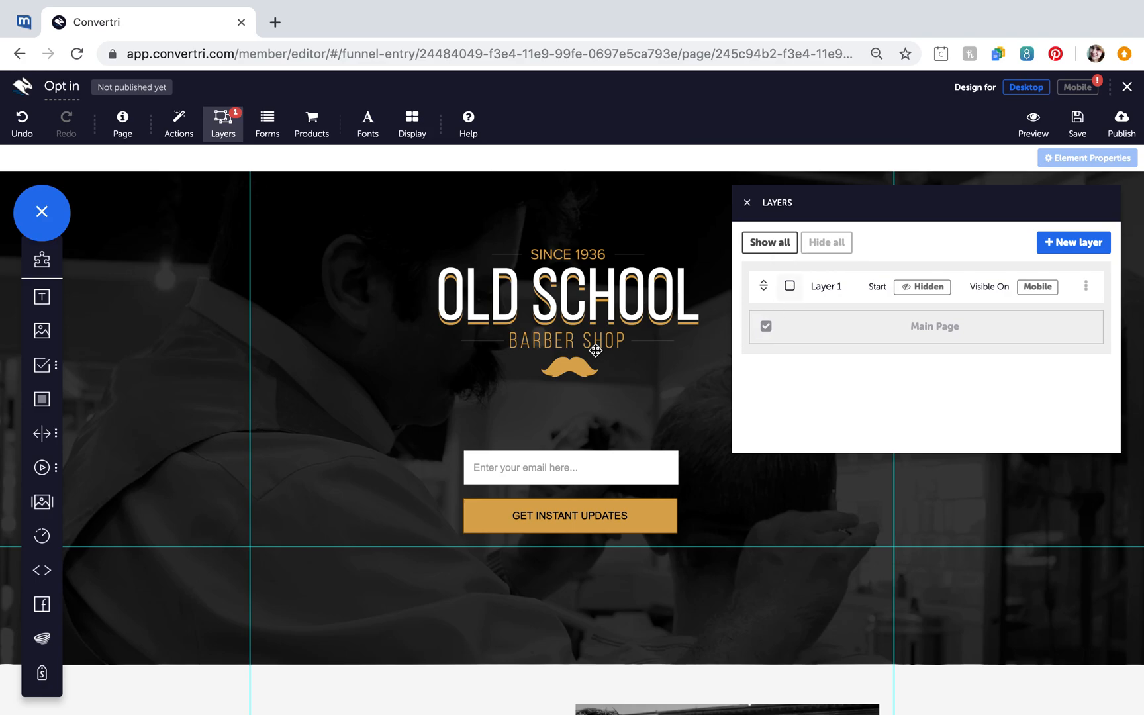
mouse_move(510, 285)
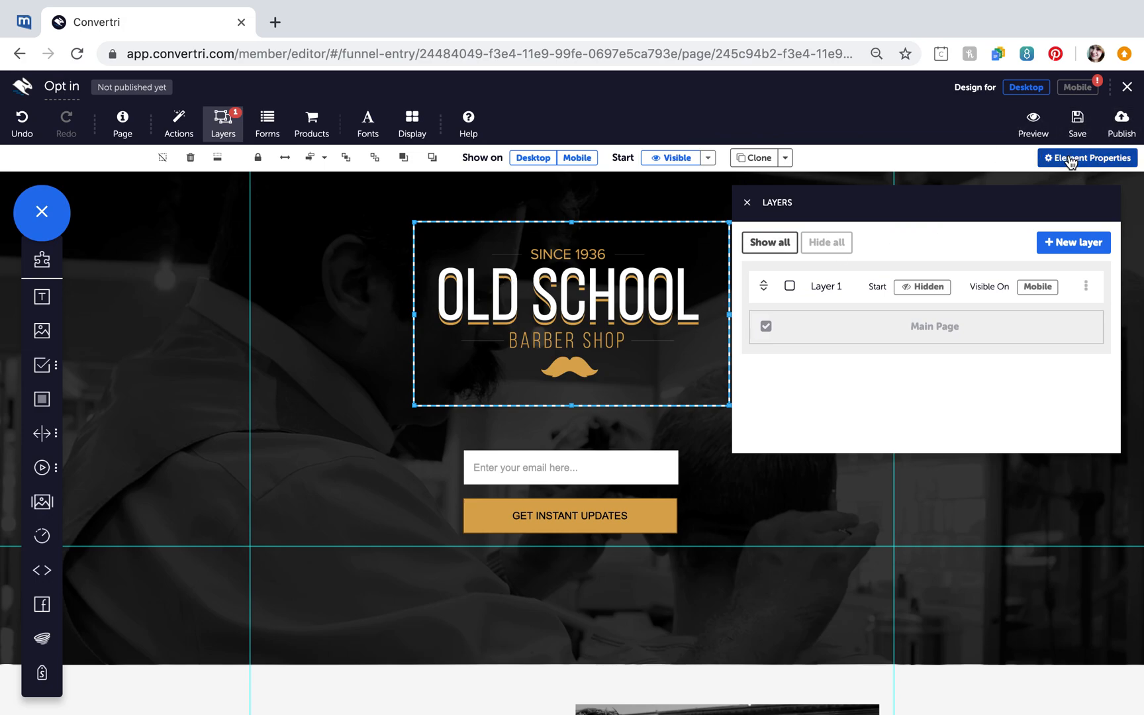
Open the logo image's properties and its Actions and Events panel, which has no actions
click(1087, 158)
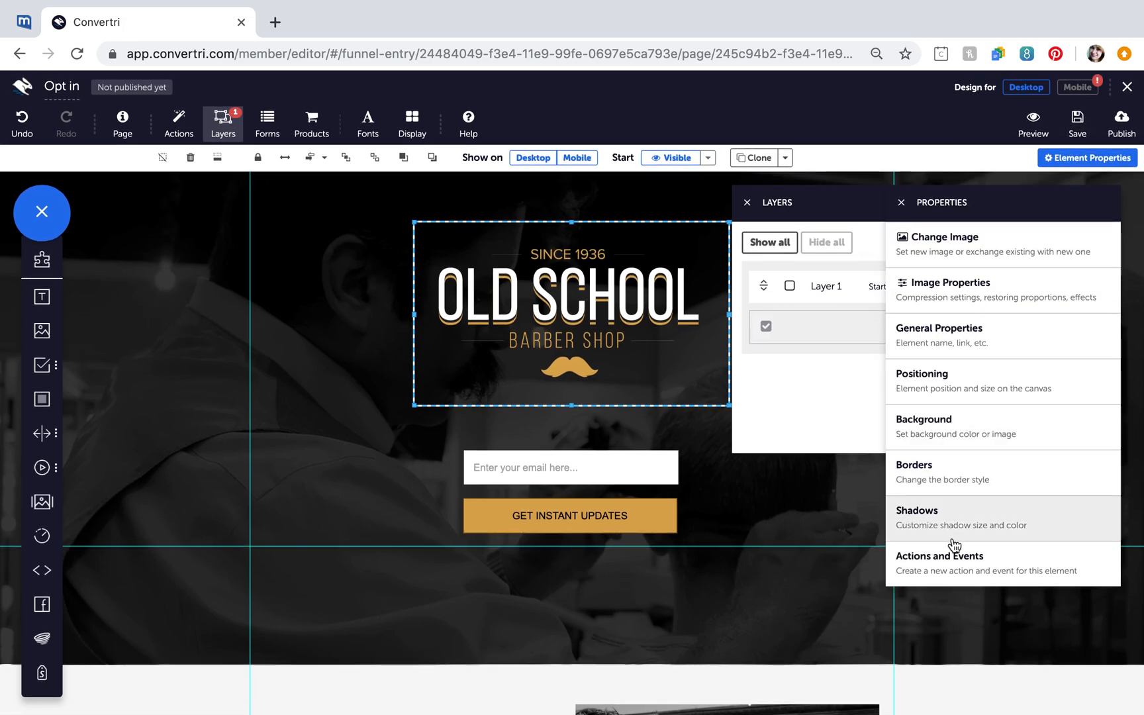
click(939, 556)
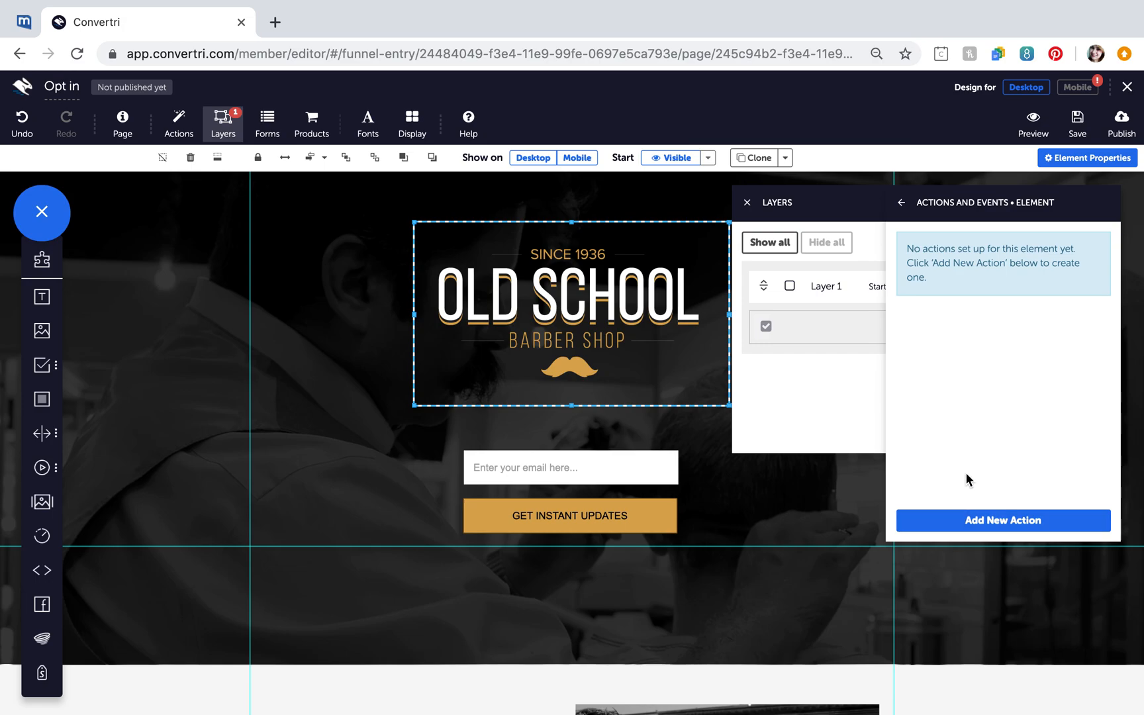
click(1001, 520)
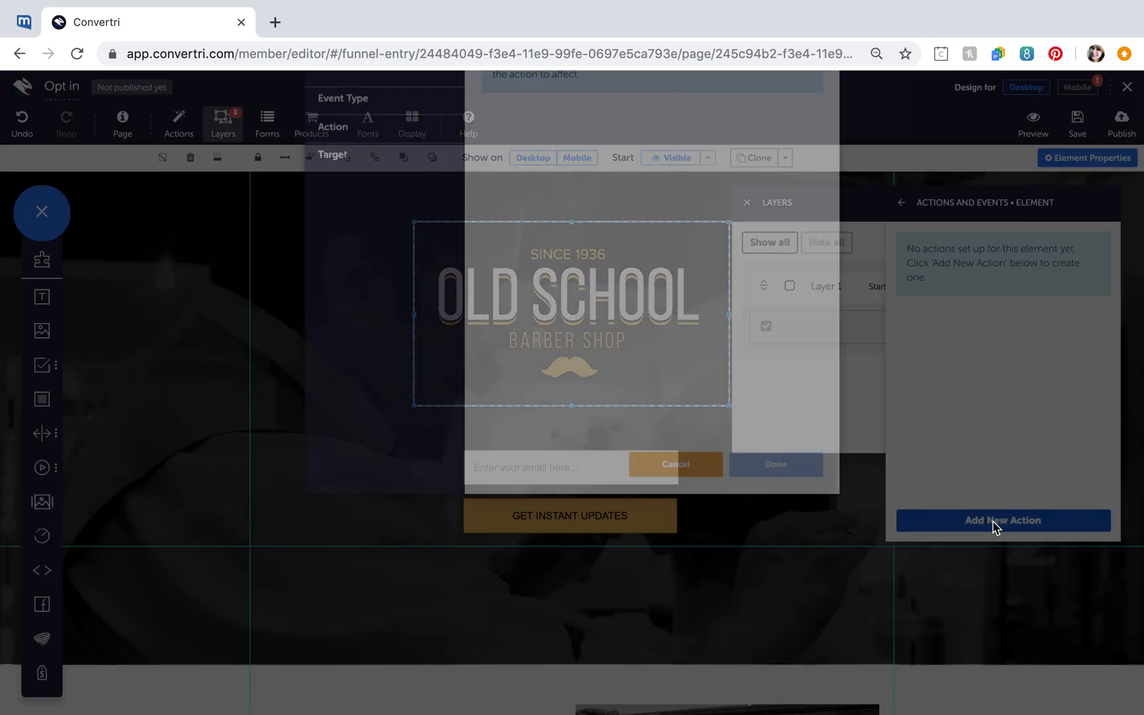
Start a new logo event and browse the Click, Mouse Movement and Scroll event types
click(1003, 520)
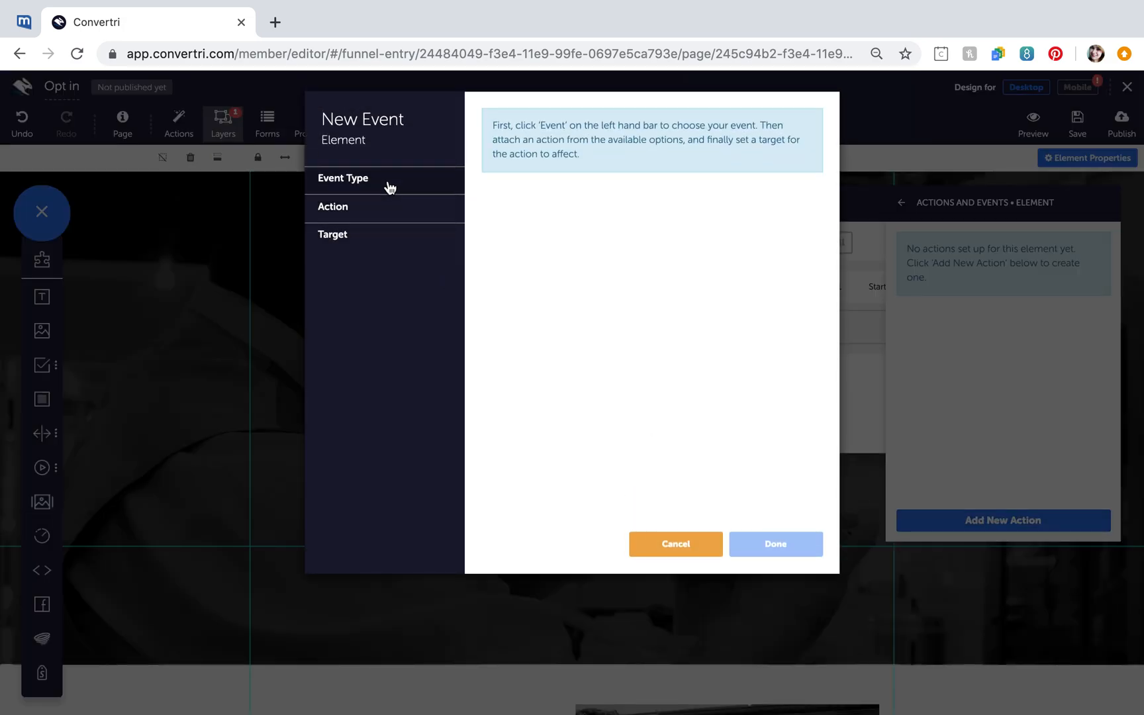
click(343, 178)
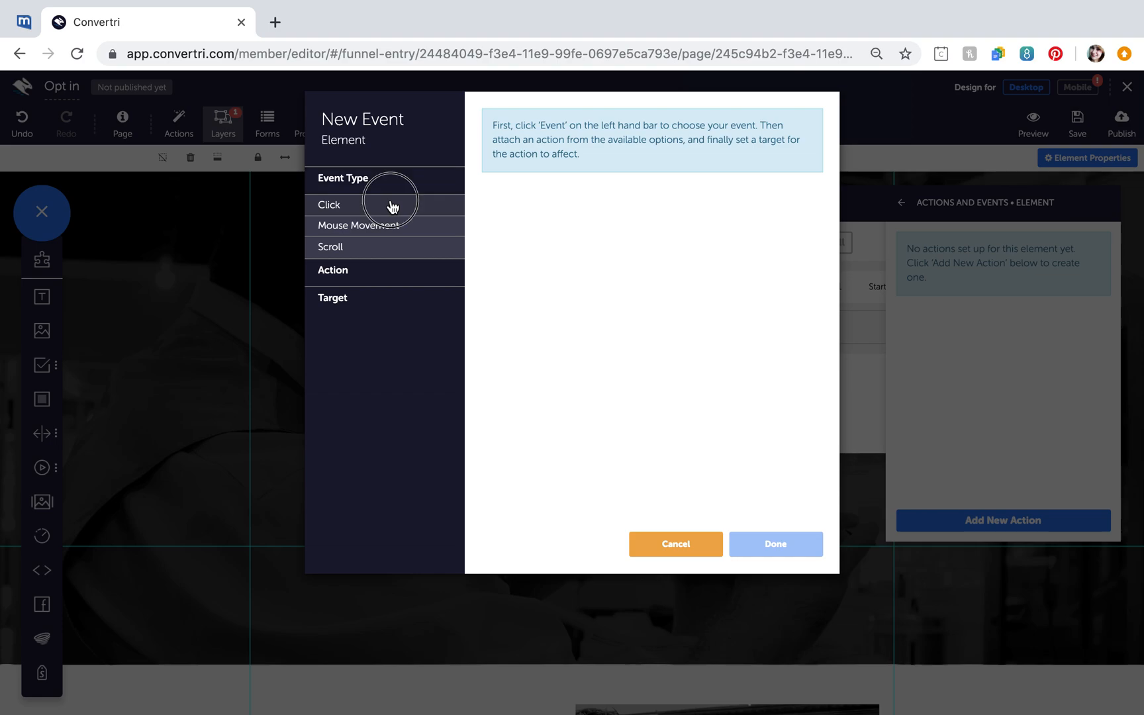
click(329, 205)
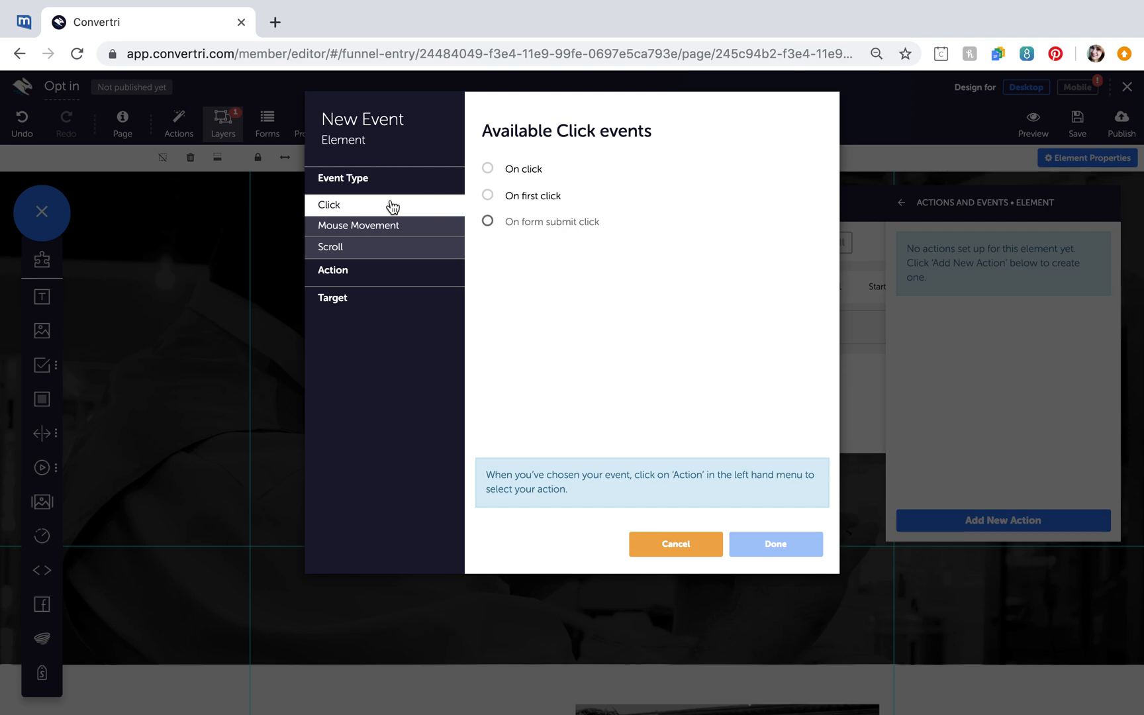
click(358, 225)
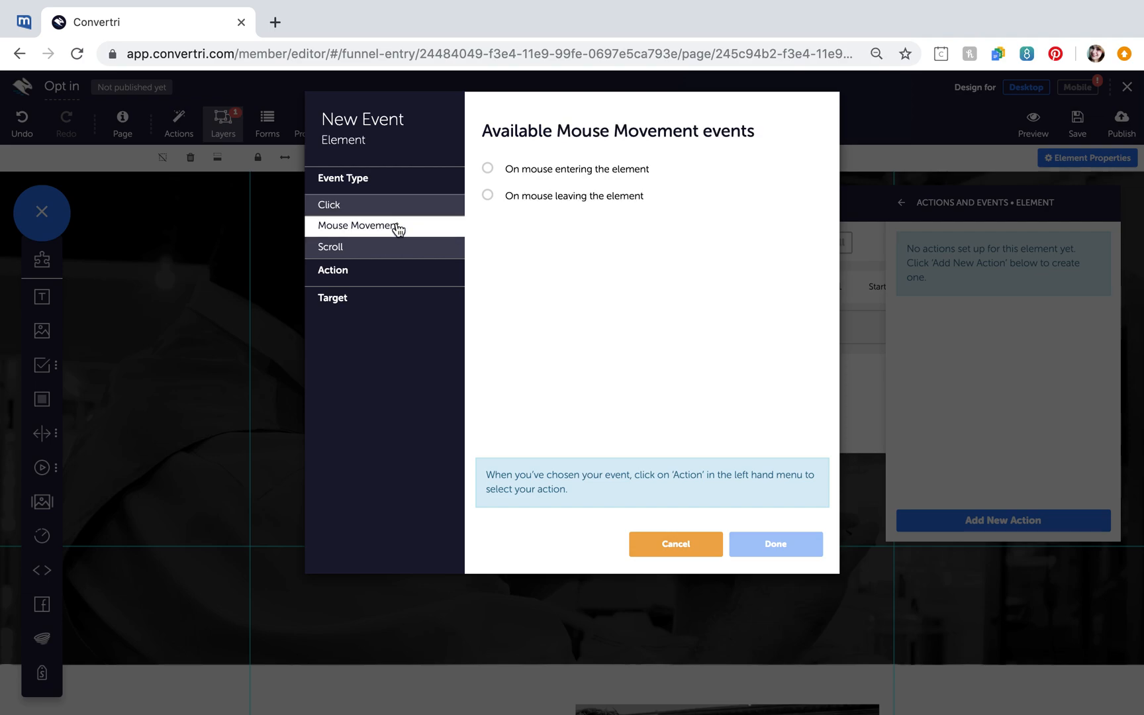
mouse_move(582, 260)
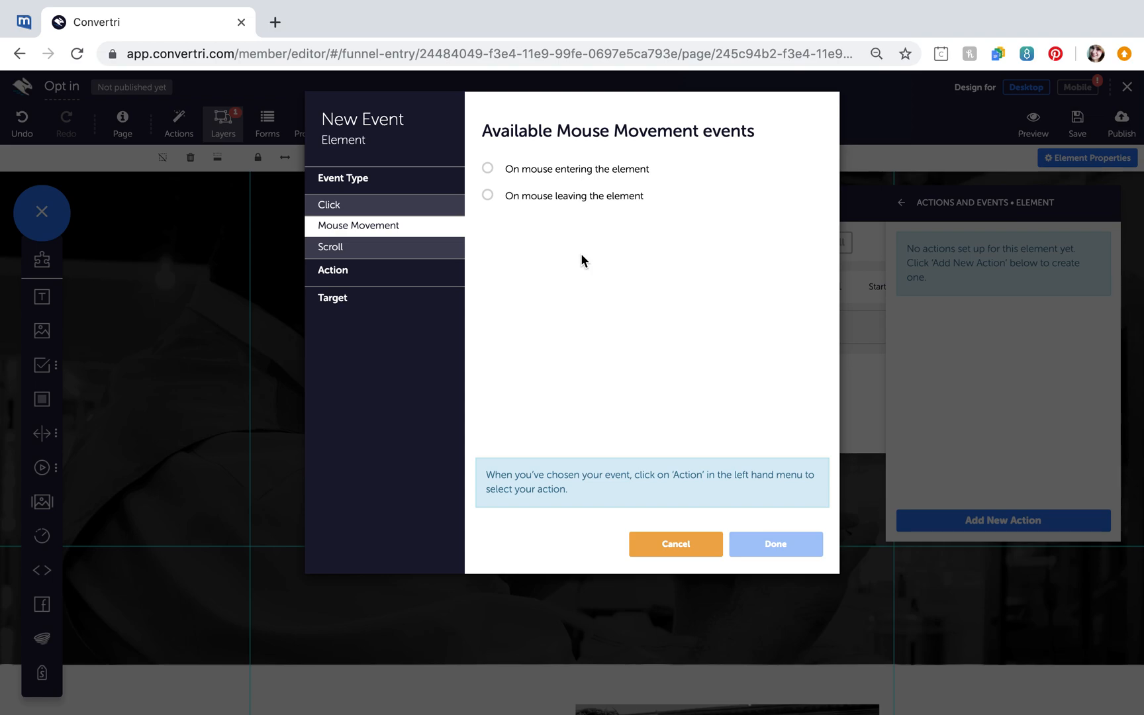
mouse_move(596, 299)
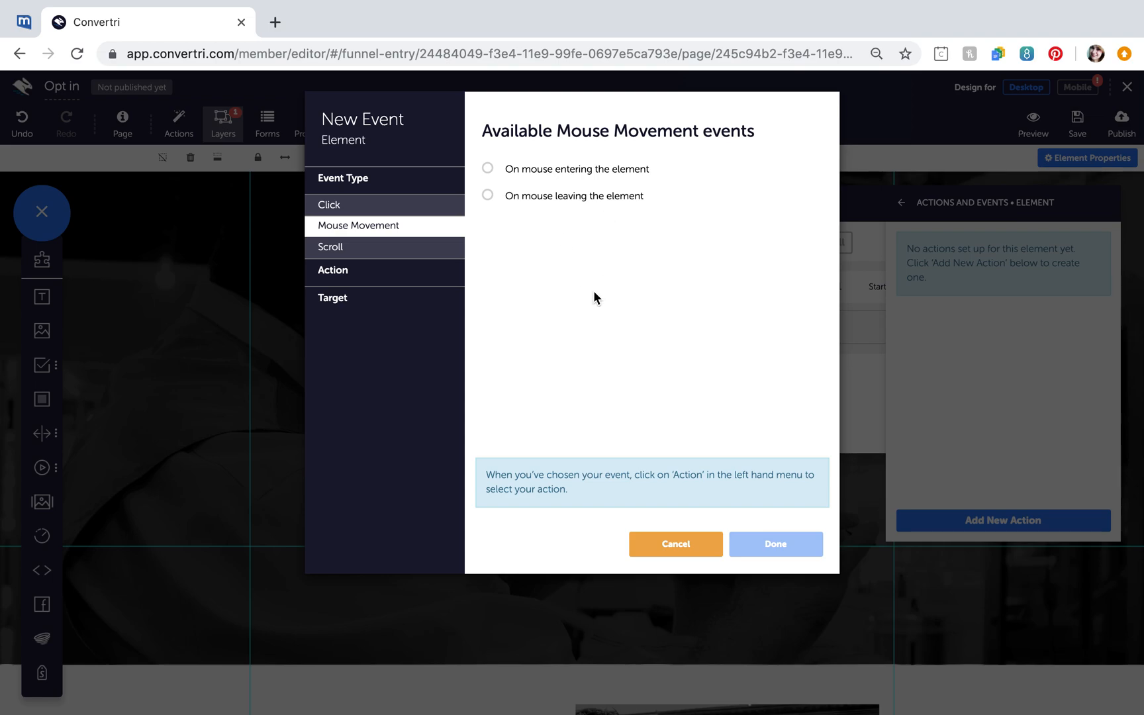
mouse_move(346, 251)
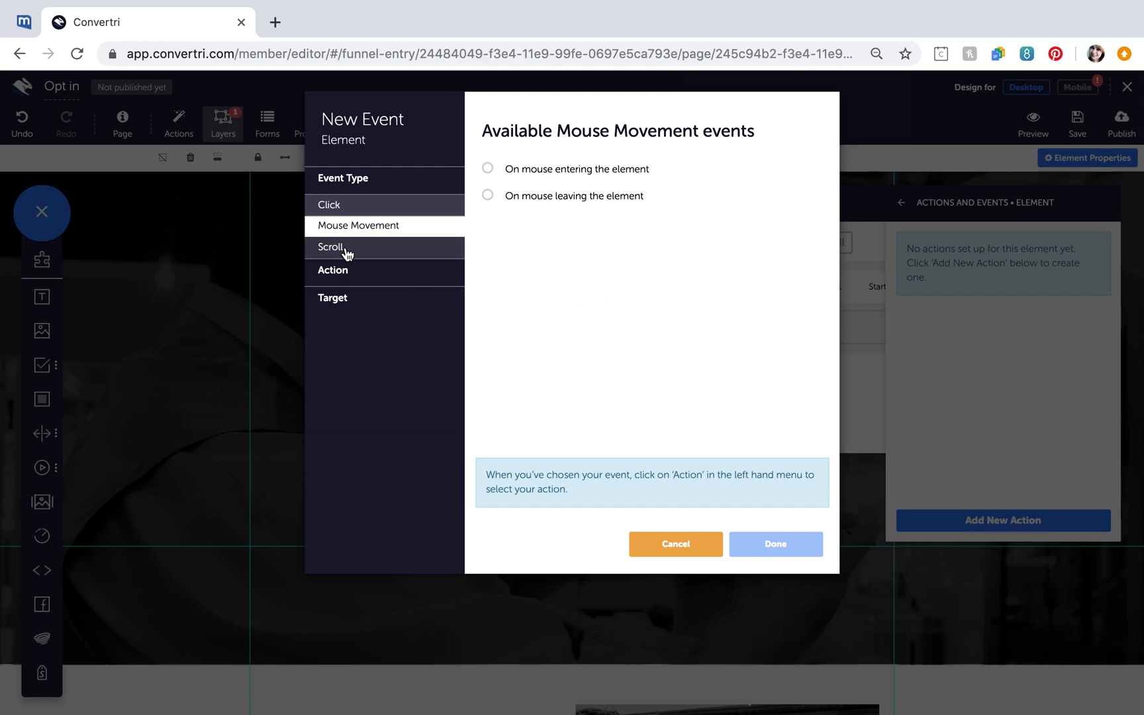
click(334, 246)
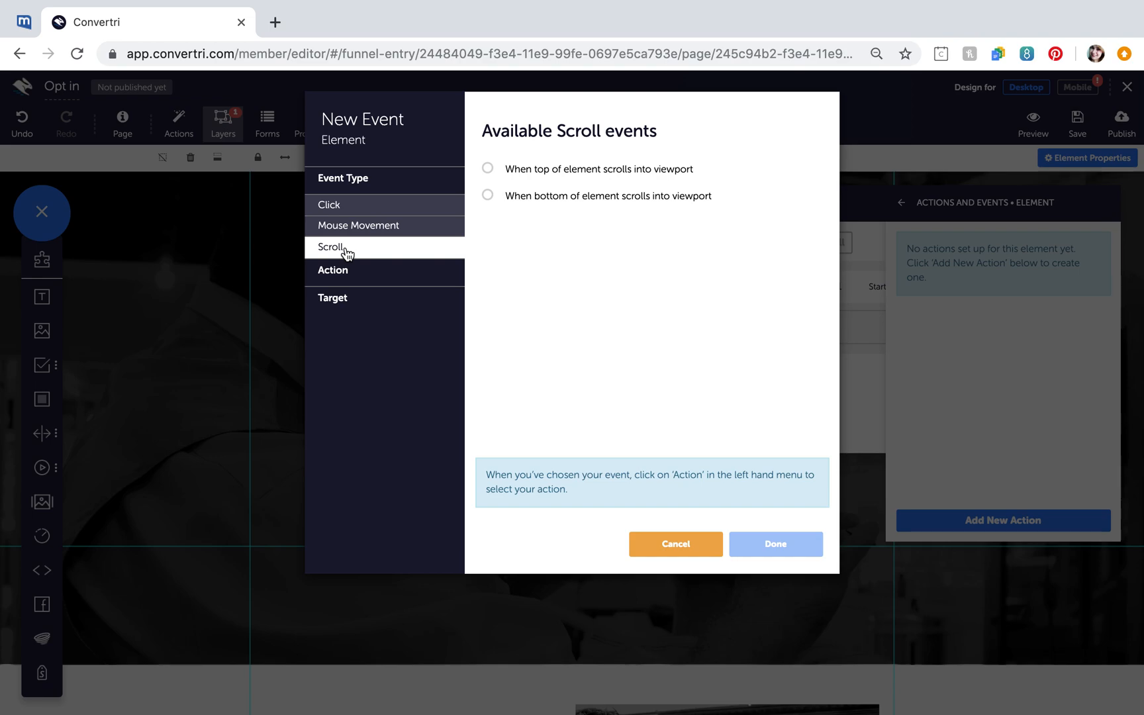
mouse_move(551, 290)
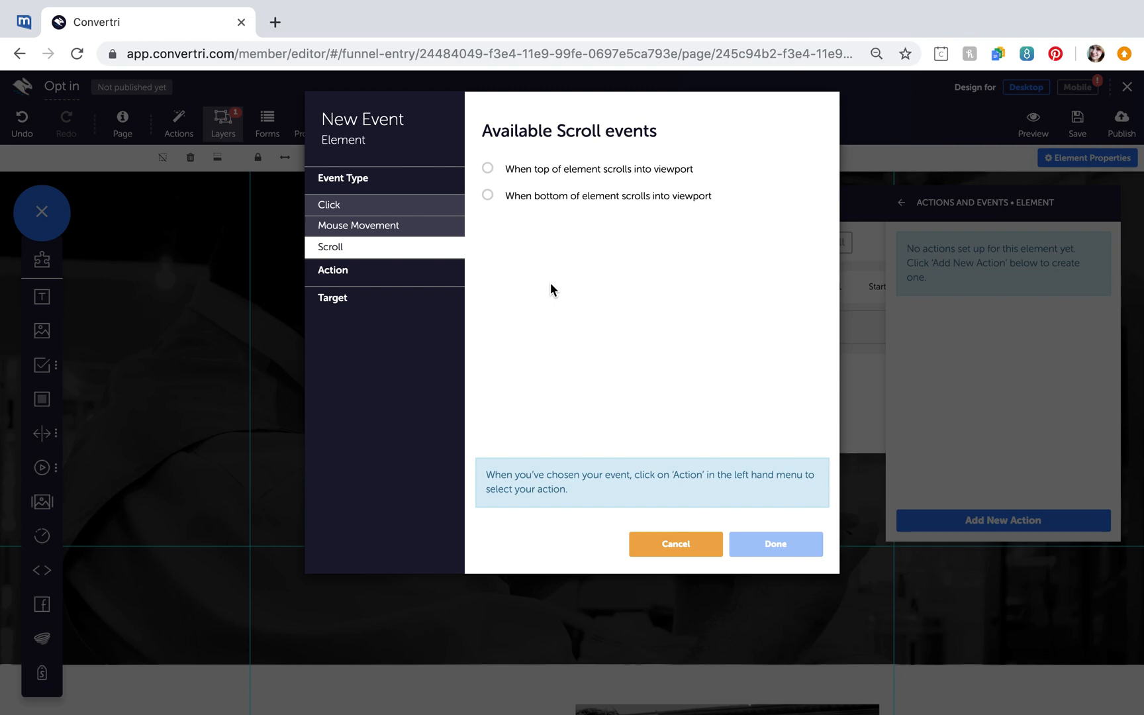
mouse_move(512, 286)
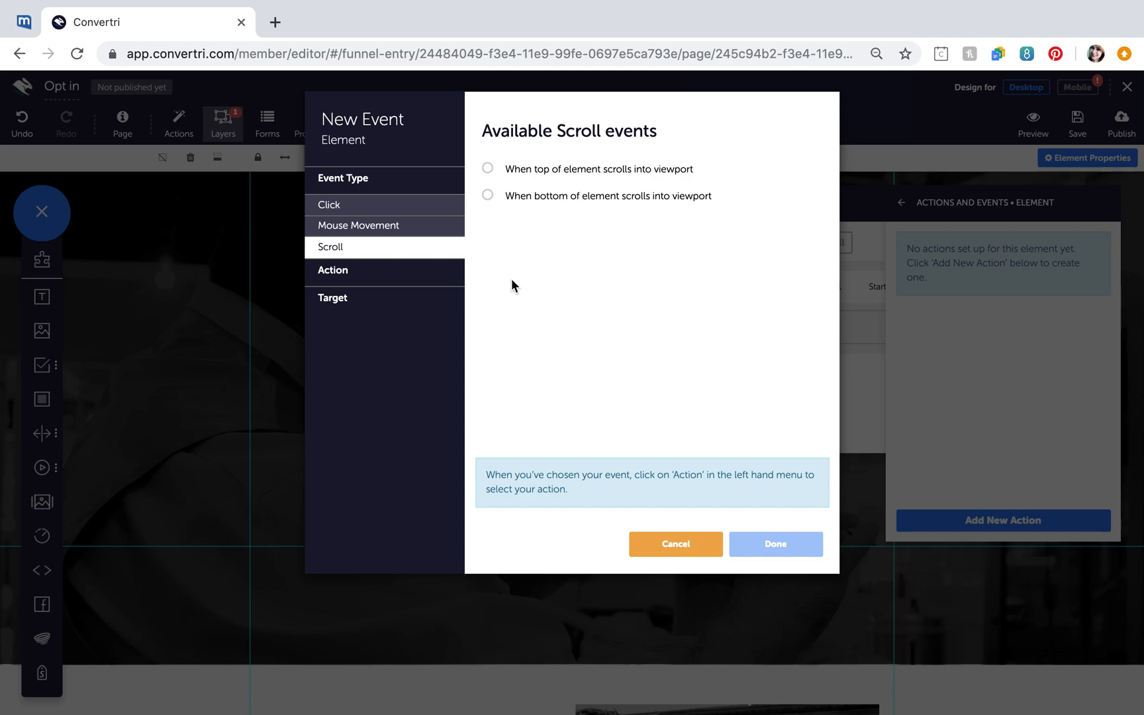
Review the Show and Hide action choices and reach the target-selection step
click(334, 270)
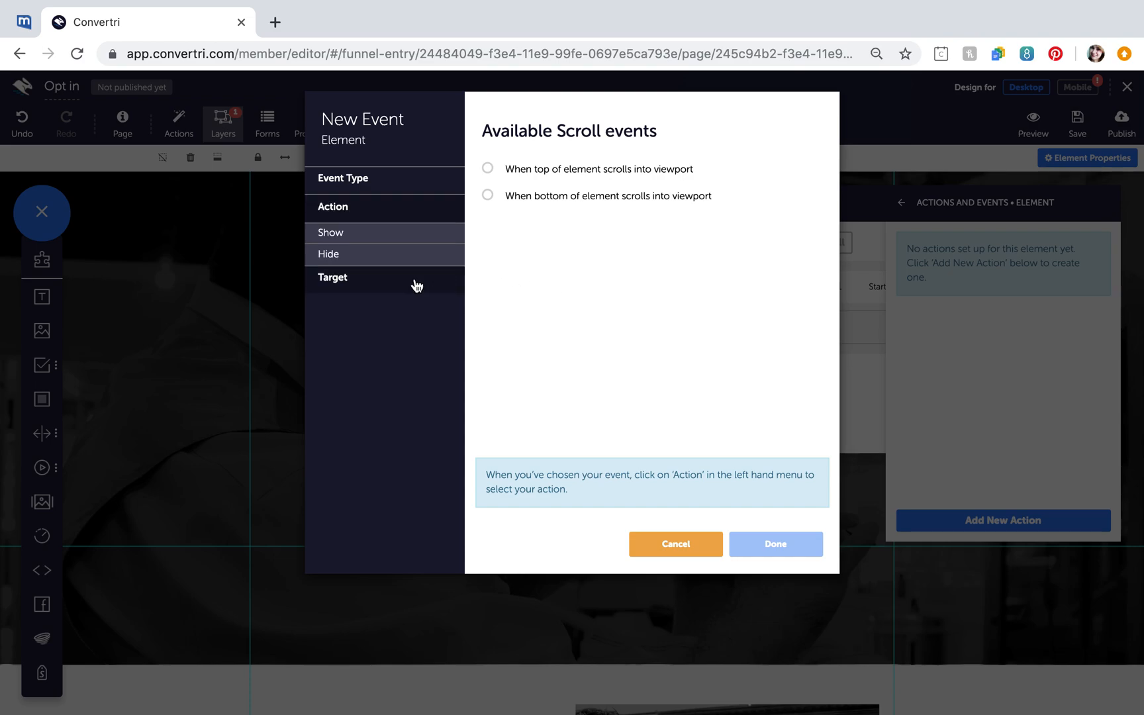
mouse_move(430, 237)
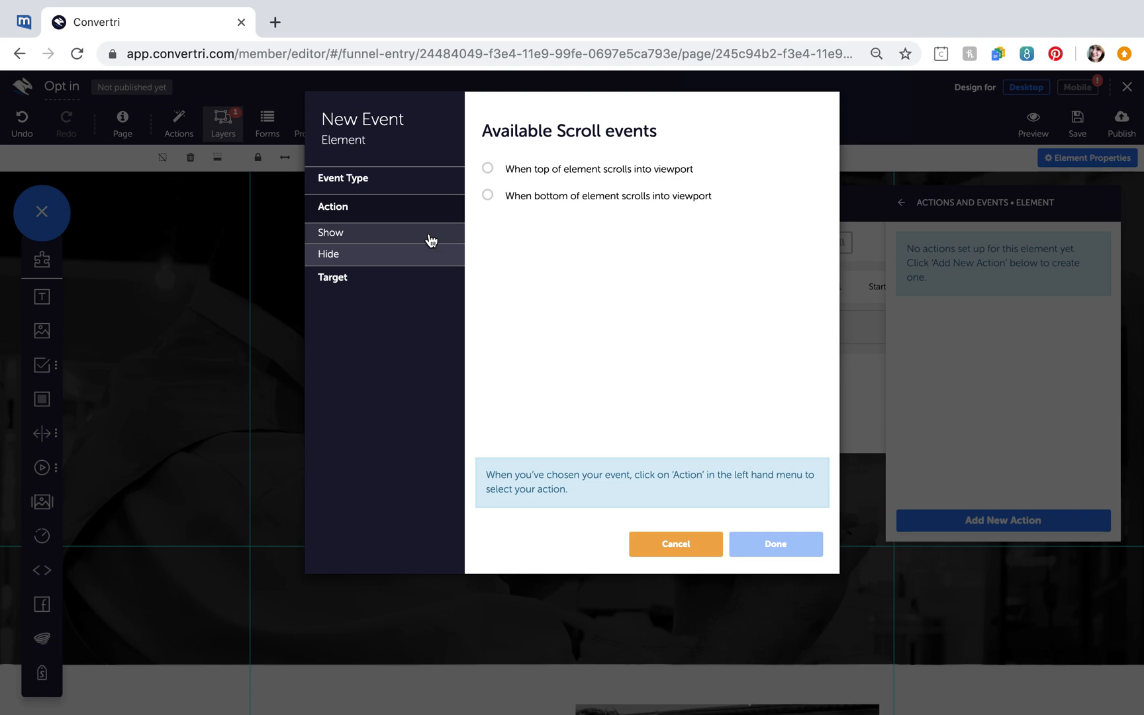
click(331, 231)
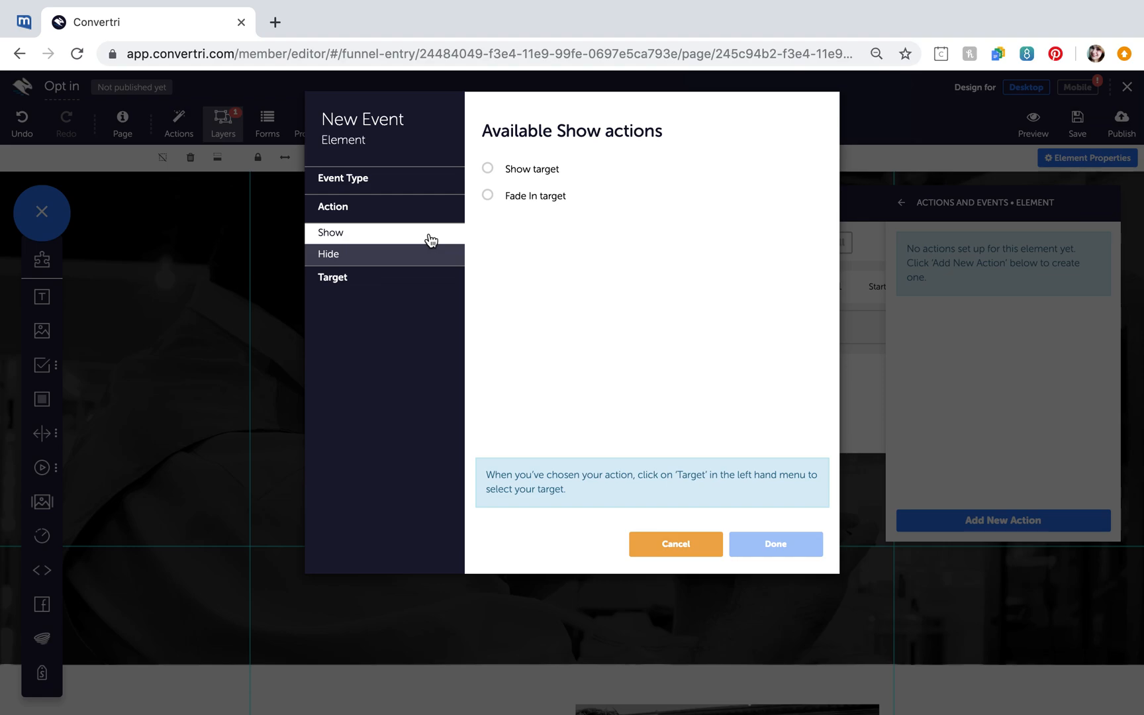
click(328, 255)
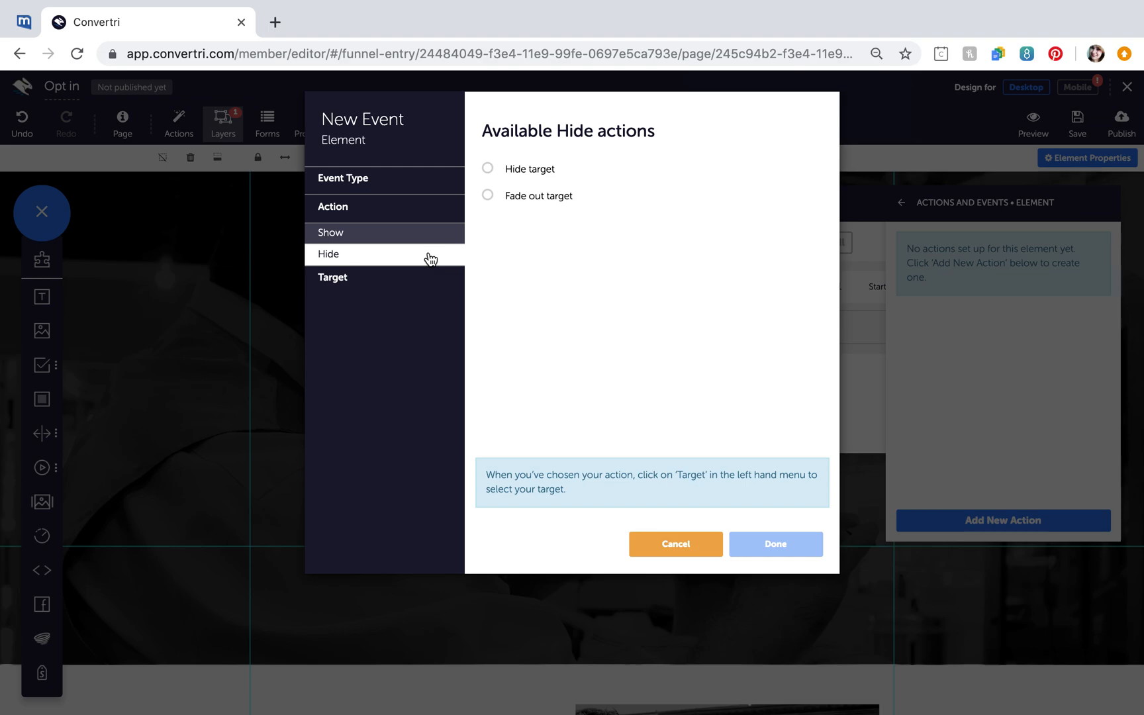
click(333, 277)
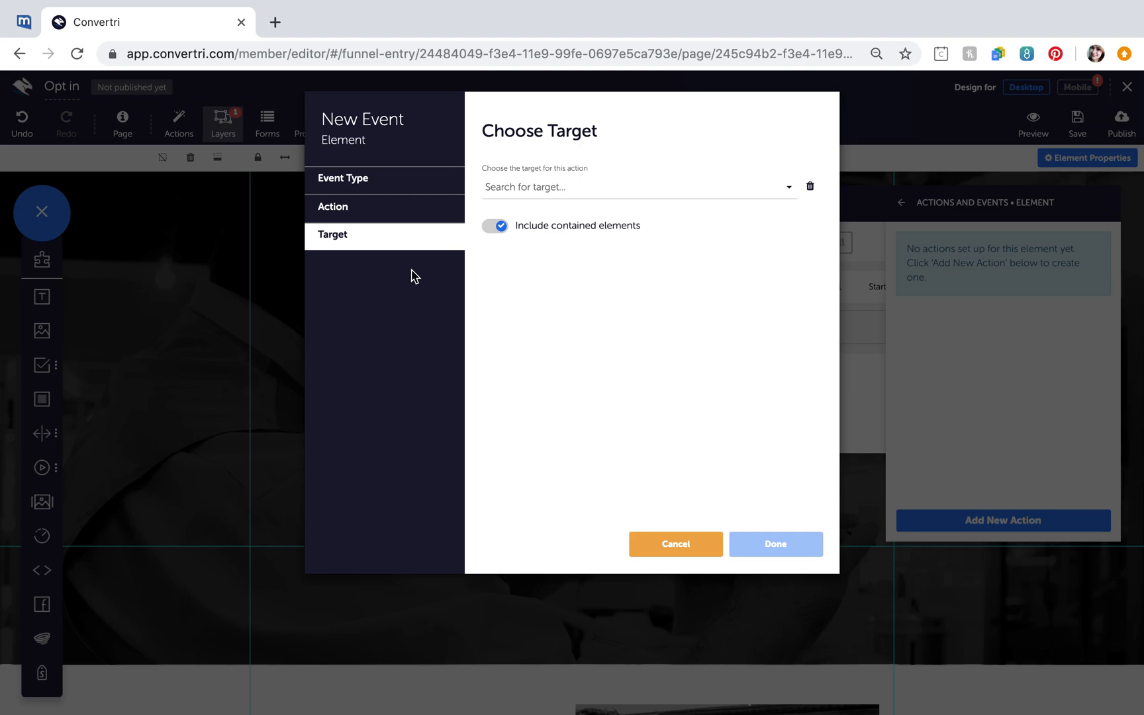
mouse_move(566, 187)
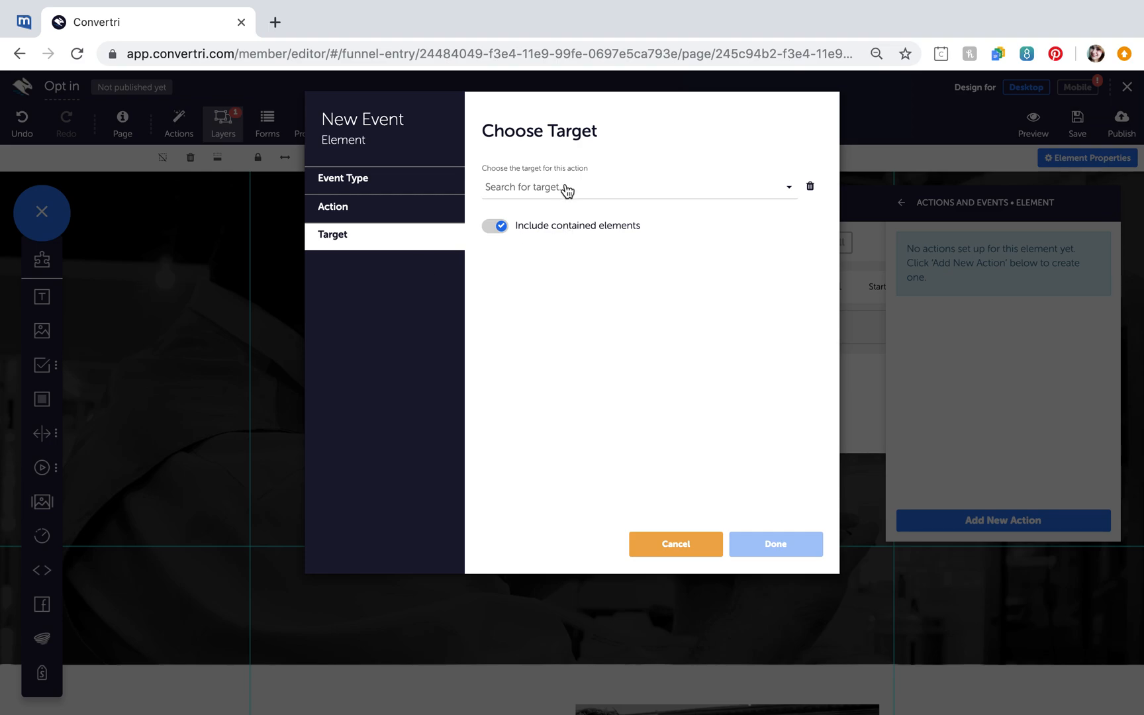
Check the targetable elements (logo, Layer 1) and cancel the new event unsaved
click(634, 186)
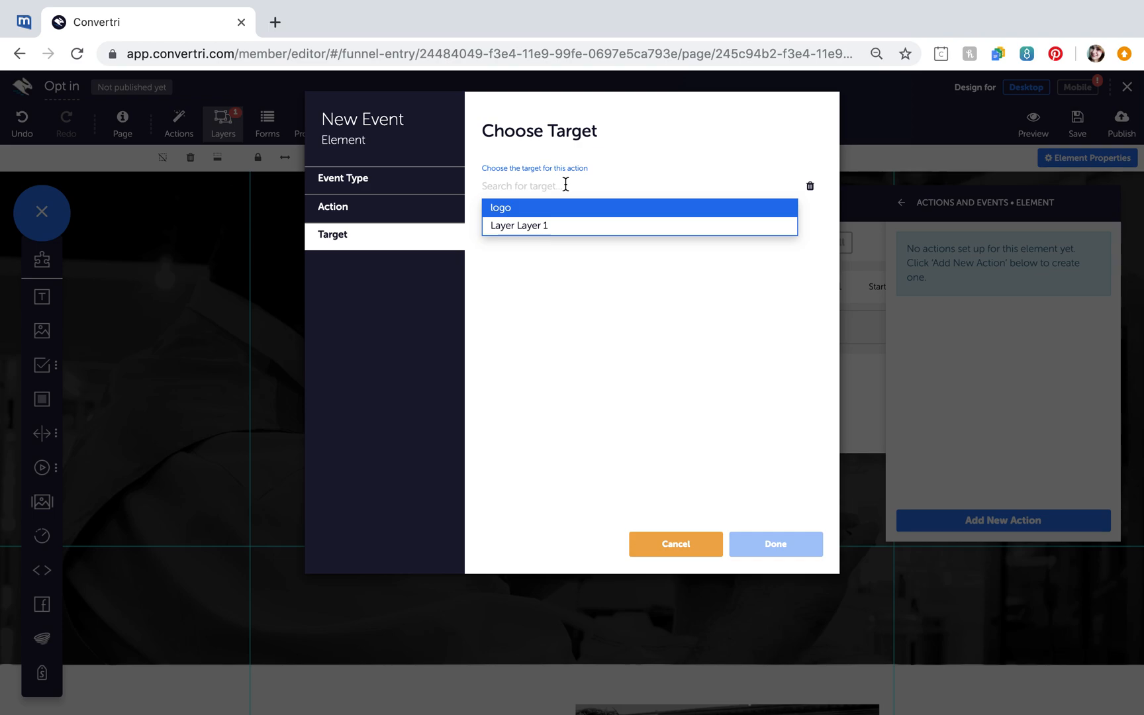
mouse_move(631, 272)
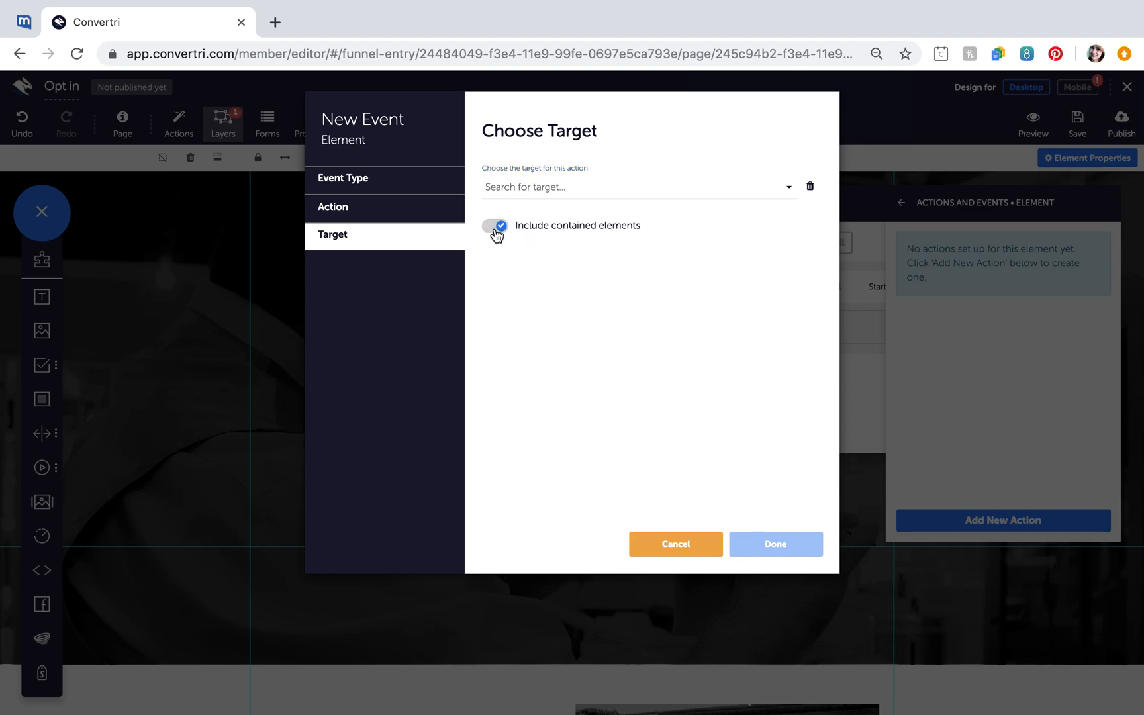
mouse_move(675, 544)
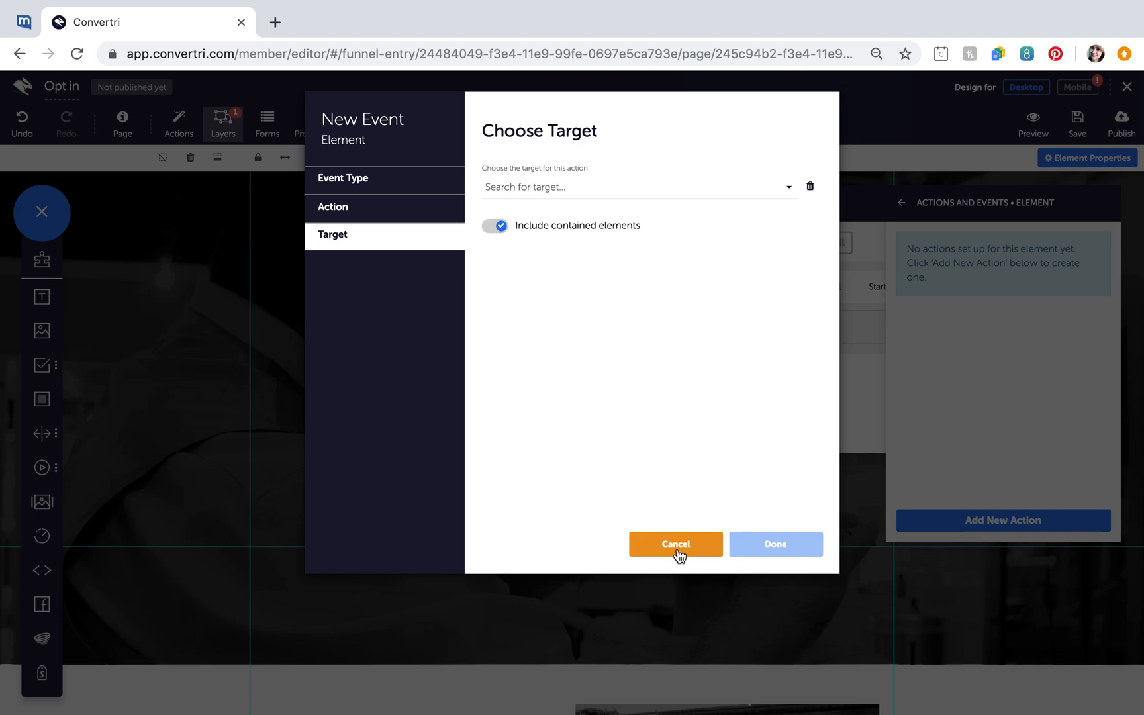
click(674, 544)
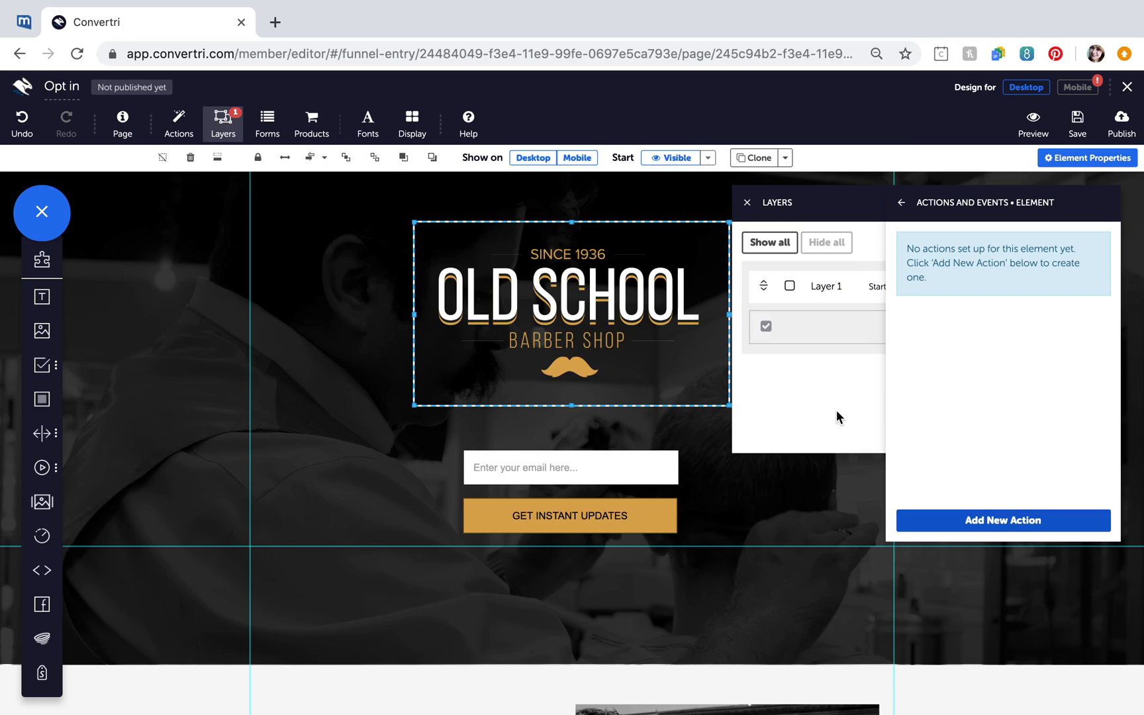
Return from Actions and Events to the logo's full properties list and close the layers panel
click(900, 202)
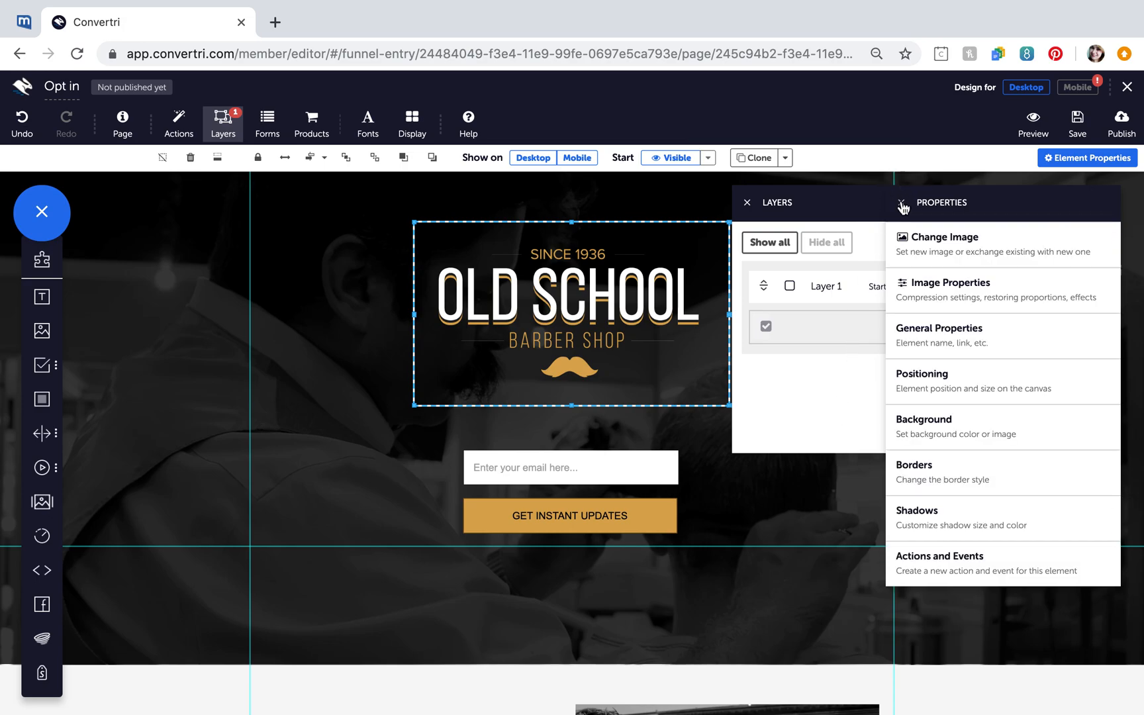
click(746, 202)
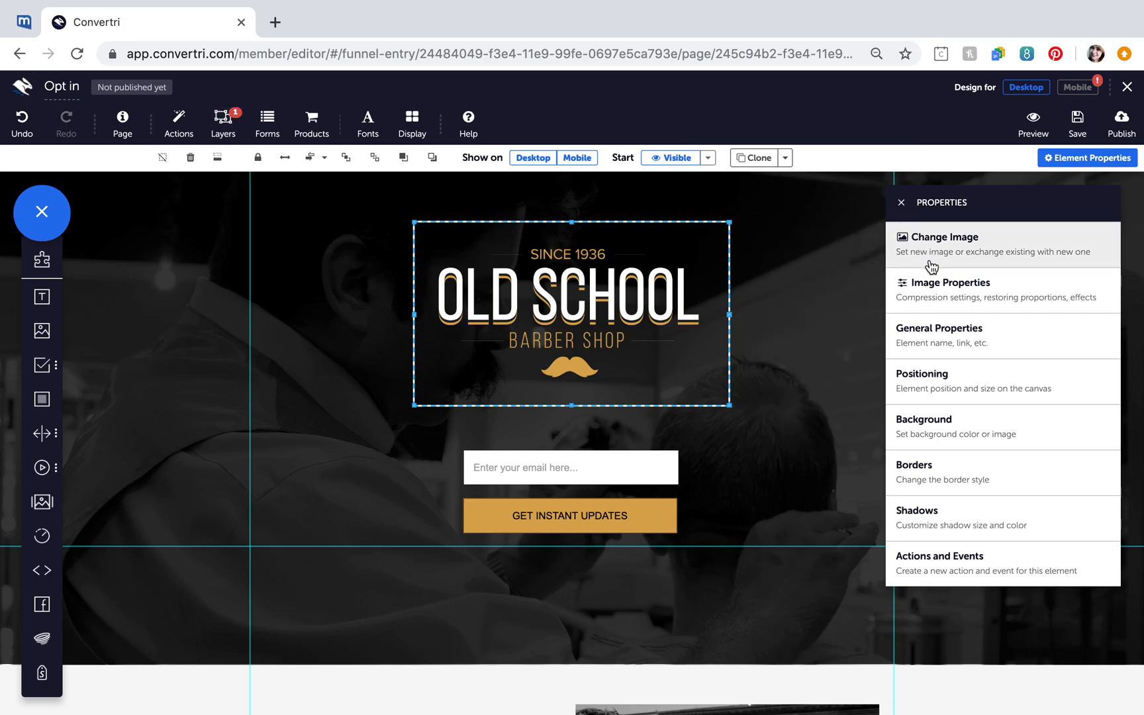
mouse_move(963, 290)
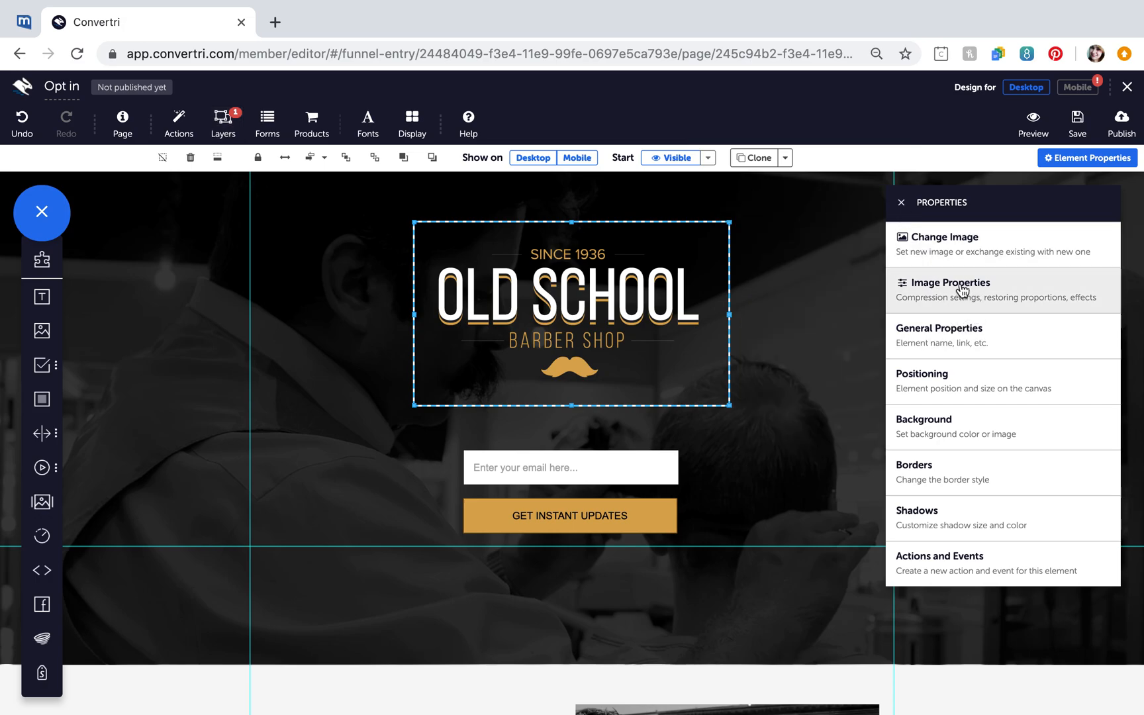
mouse_move(978, 342)
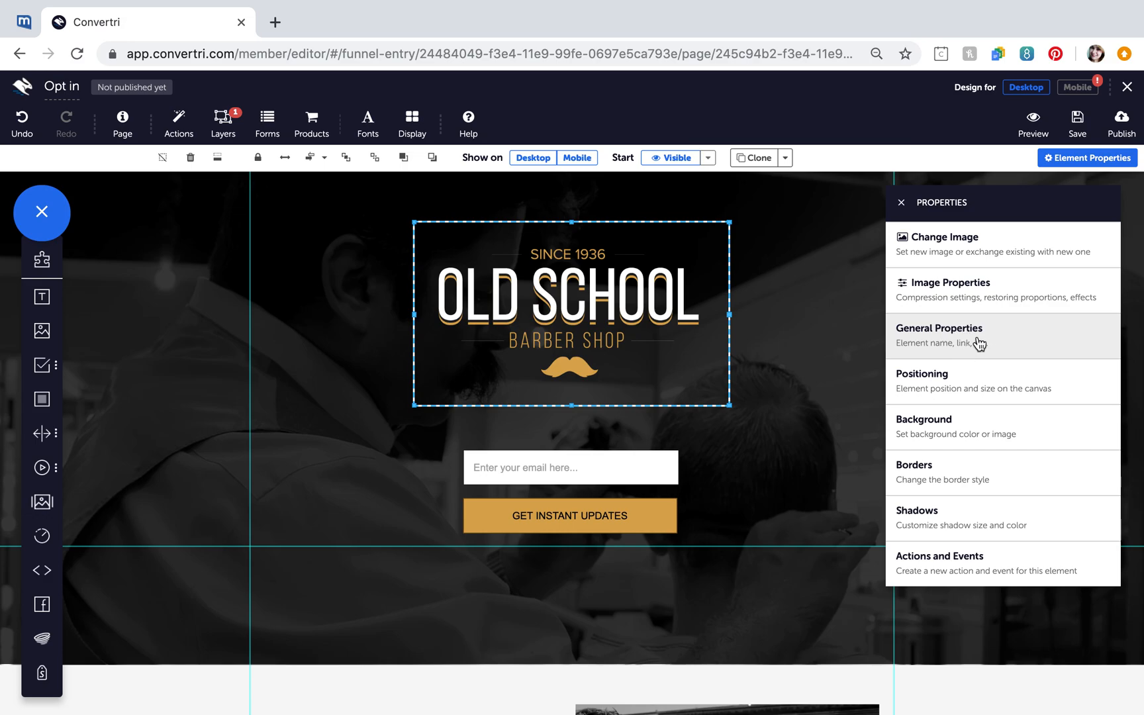